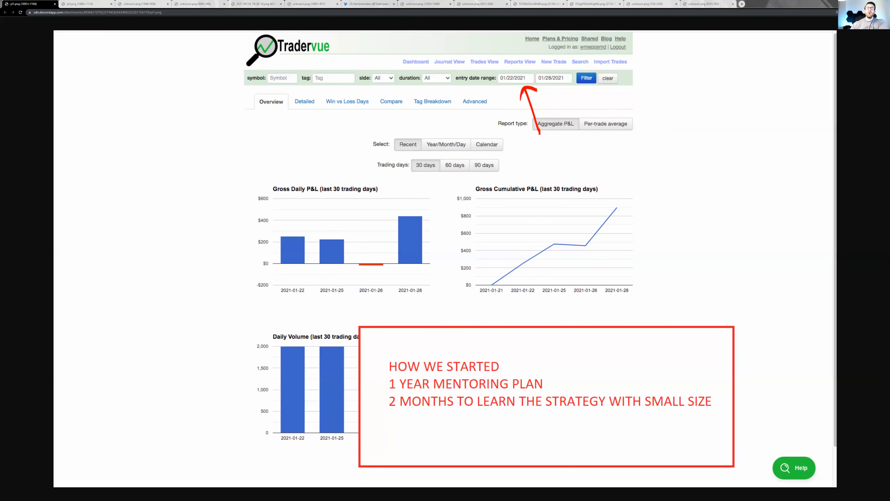
mouse_move(298, 177)
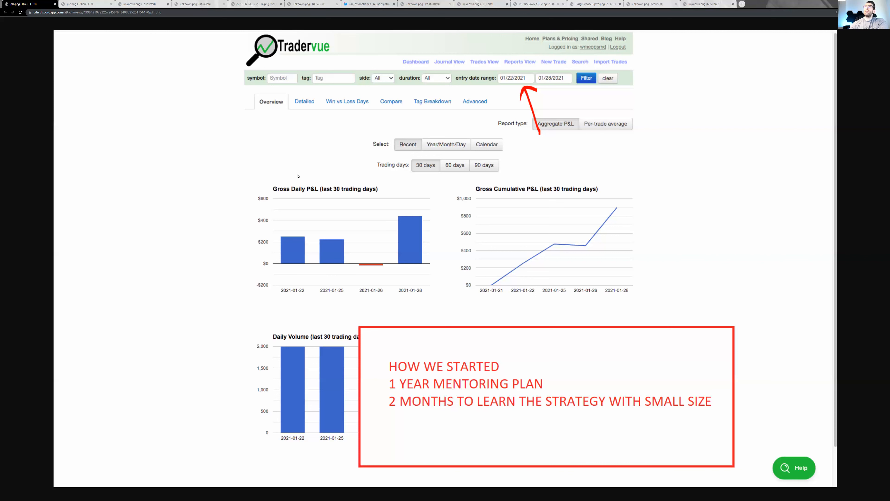
mouse_move(383, 186)
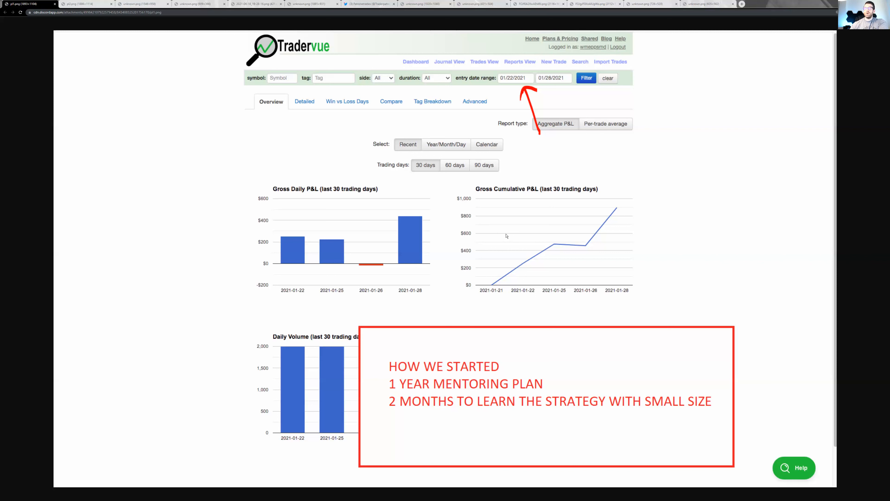
mouse_move(493, 296)
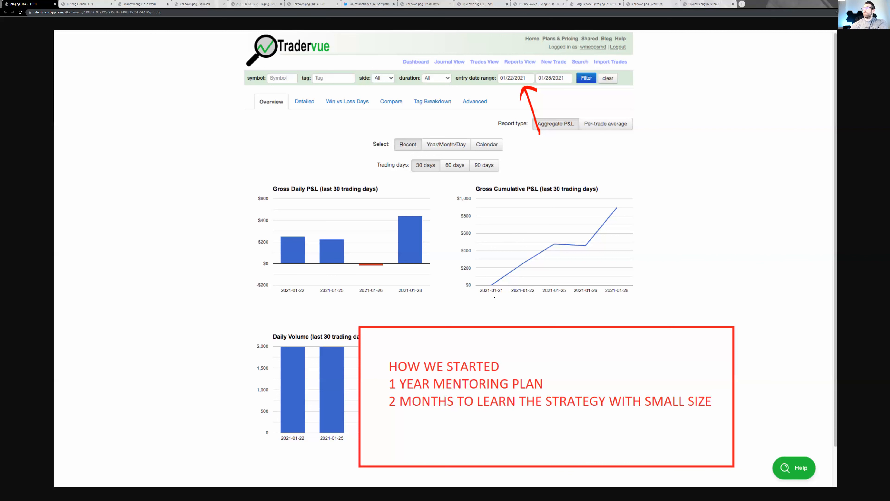
mouse_move(503, 287)
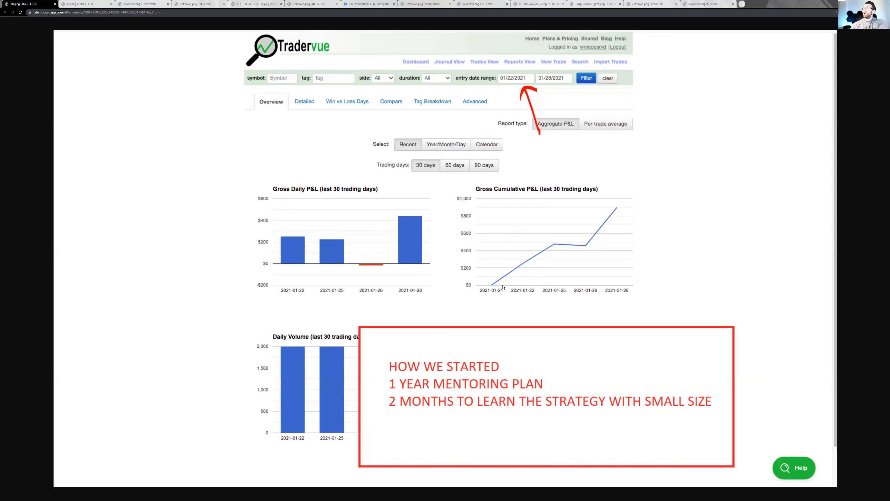
mouse_move(630, 276)
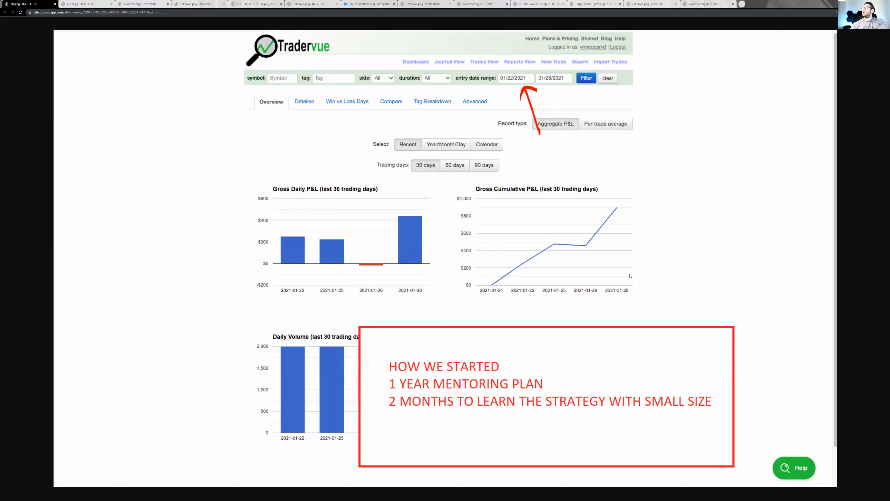
mouse_move(618, 208)
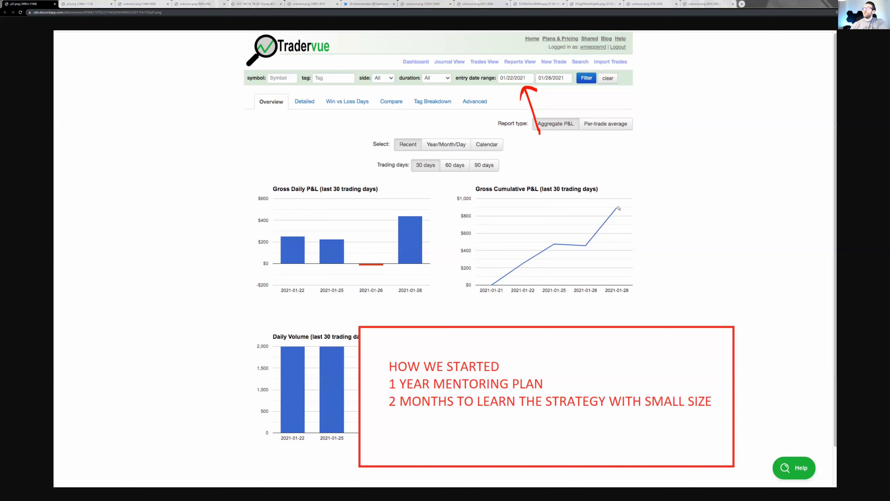
mouse_move(566, 214)
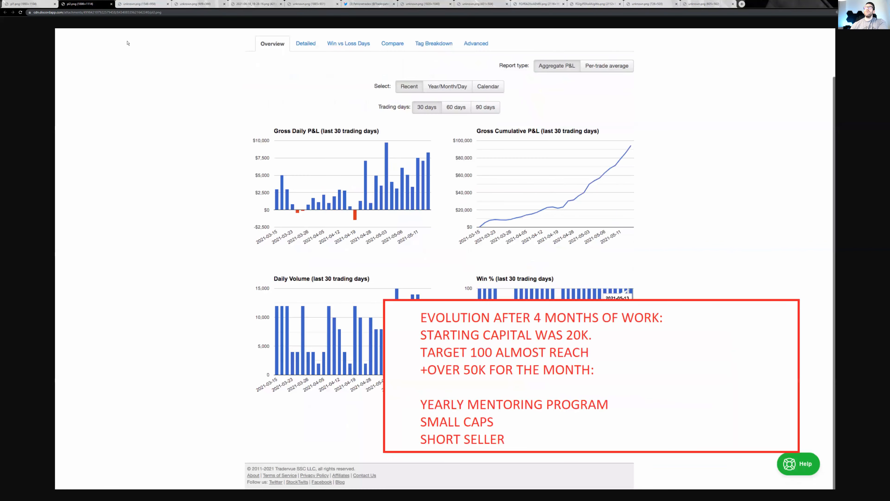
mouse_move(502, 214)
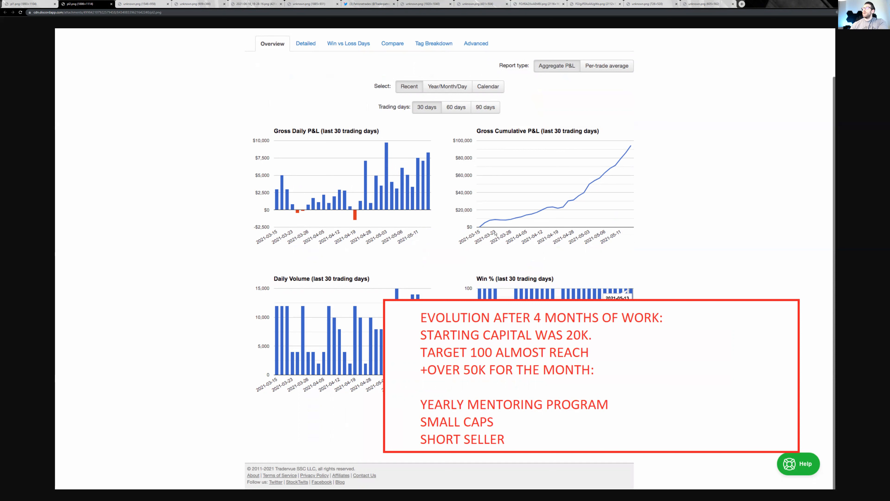
mouse_move(629, 143)
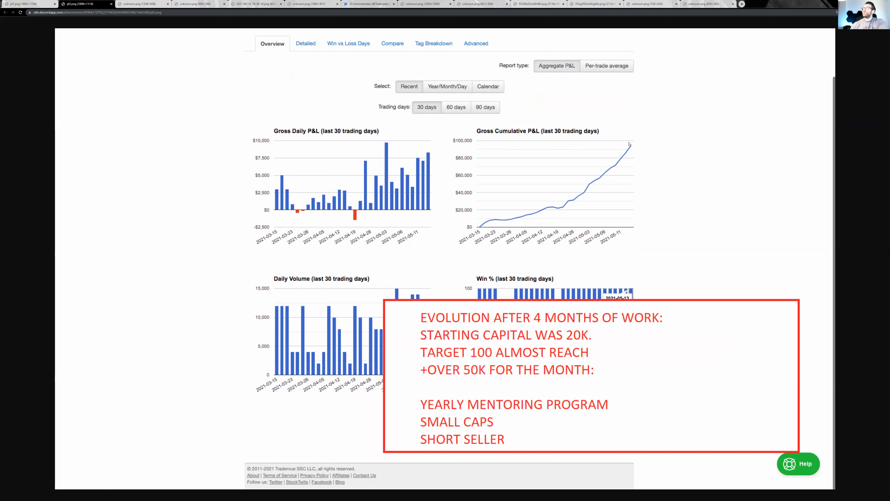
mouse_move(628, 144)
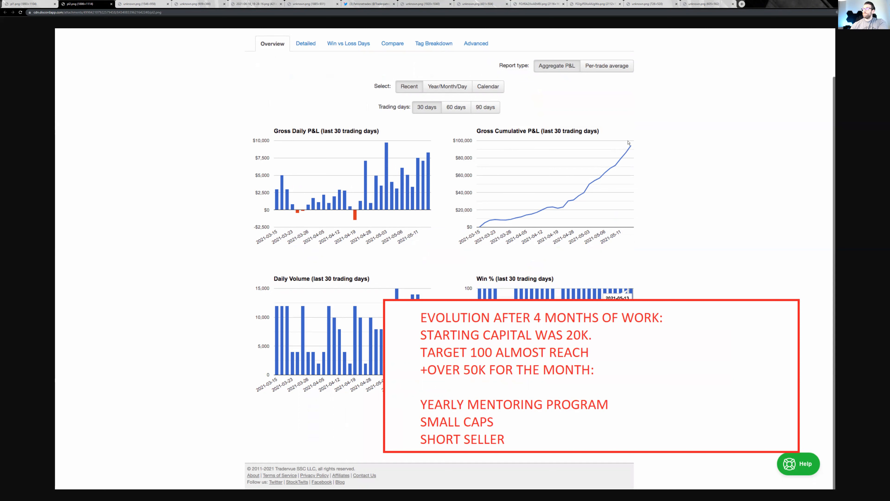
mouse_move(605, 134)
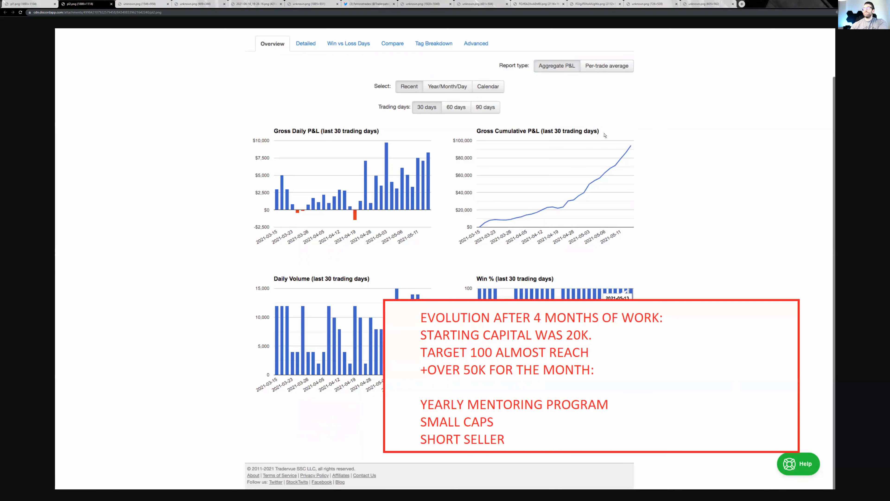
- Show the Performance % and Value$ growth charts rising from $3.5K to about $56,000
left_click(142, 4)
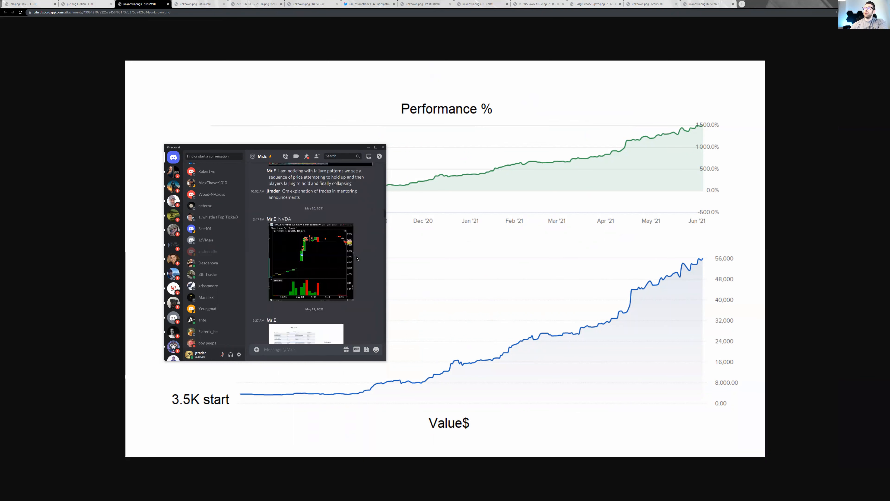
scroll("down", 3)
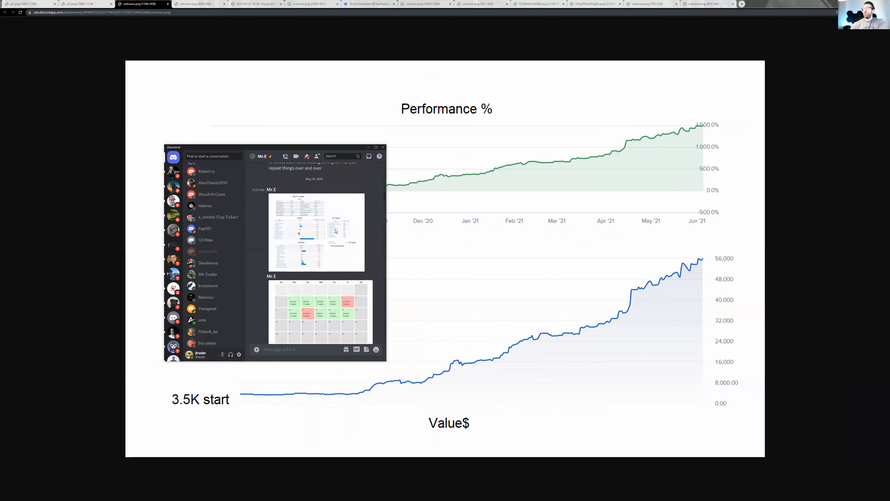
scroll("down", 3)
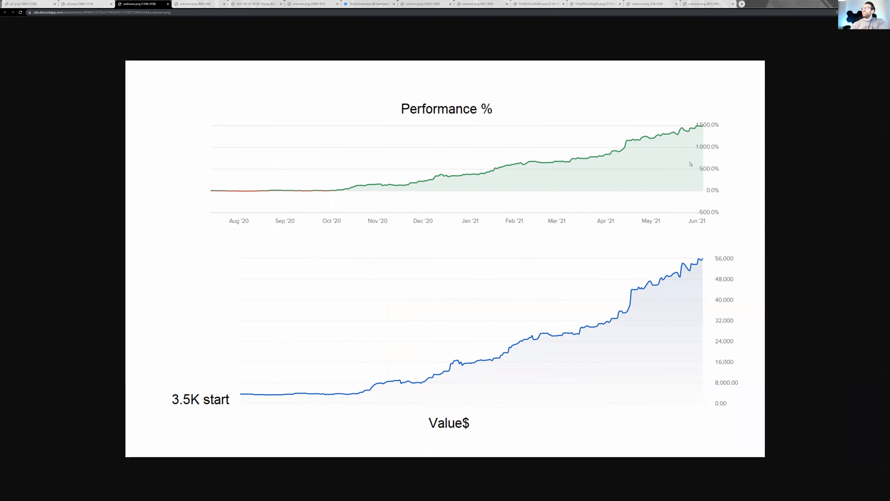
mouse_move(696, 278)
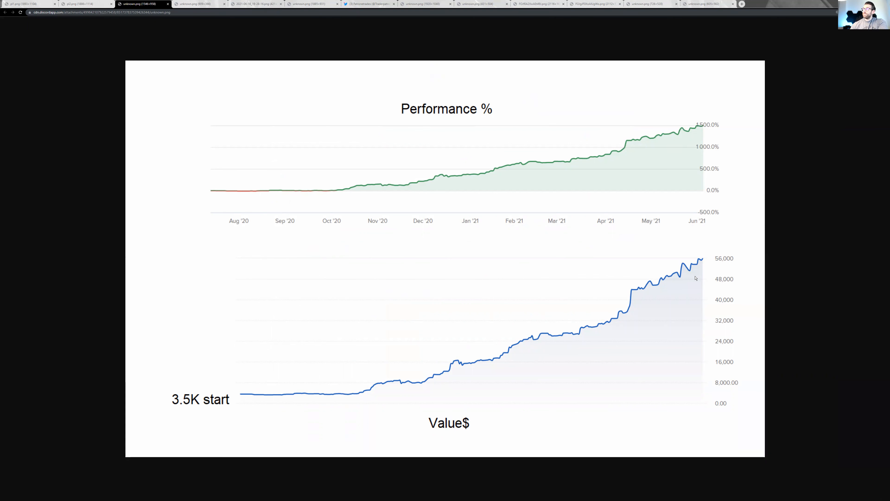
mouse_move(342, 232)
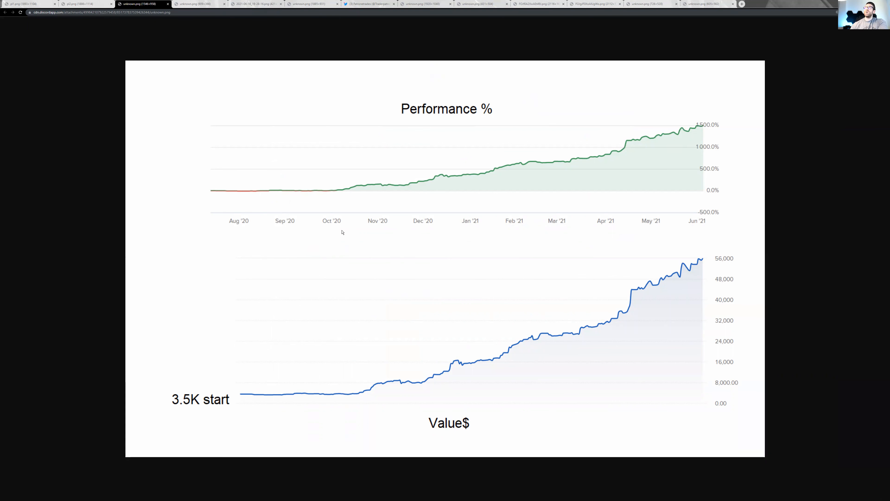
- Show the 1,017-trade statistics table, then the Cumulative P&L chart climbing to about $60,000
left_click(195, 4)
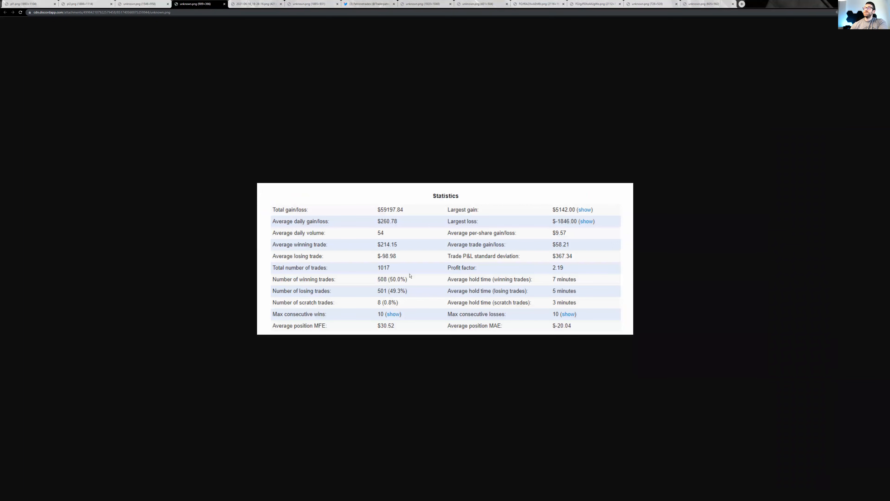
mouse_move(389, 290)
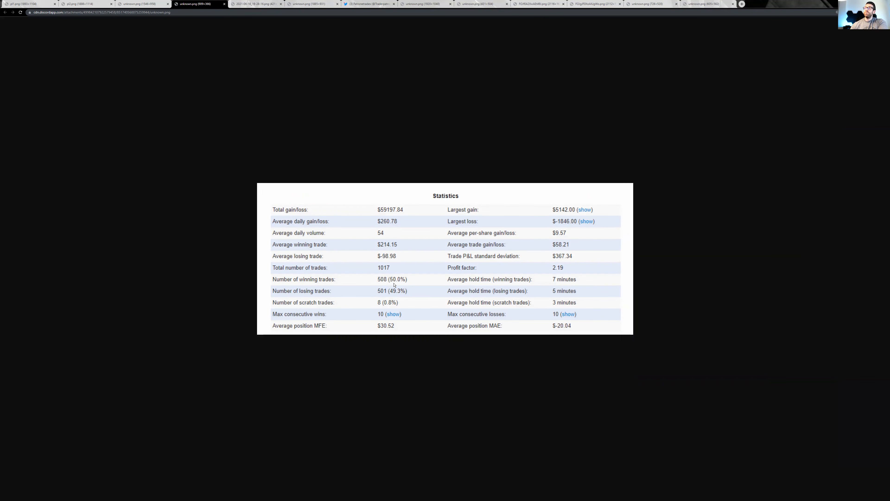
mouse_move(384, 253)
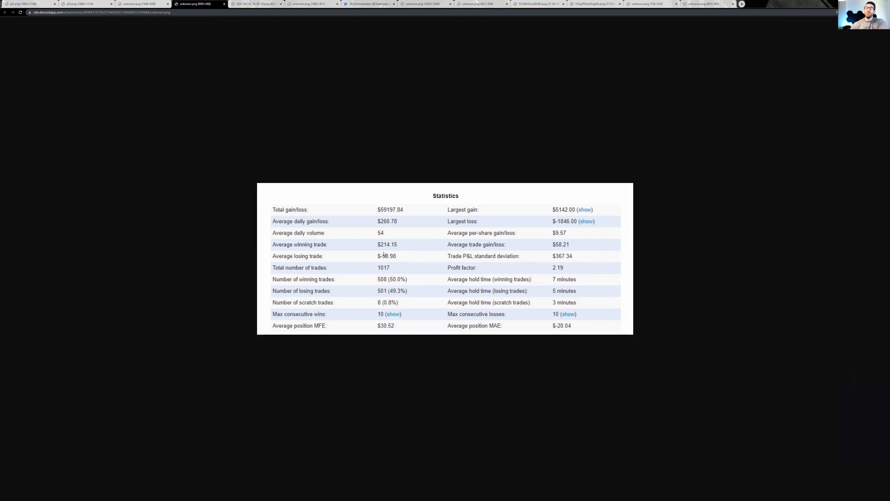
mouse_move(389, 257)
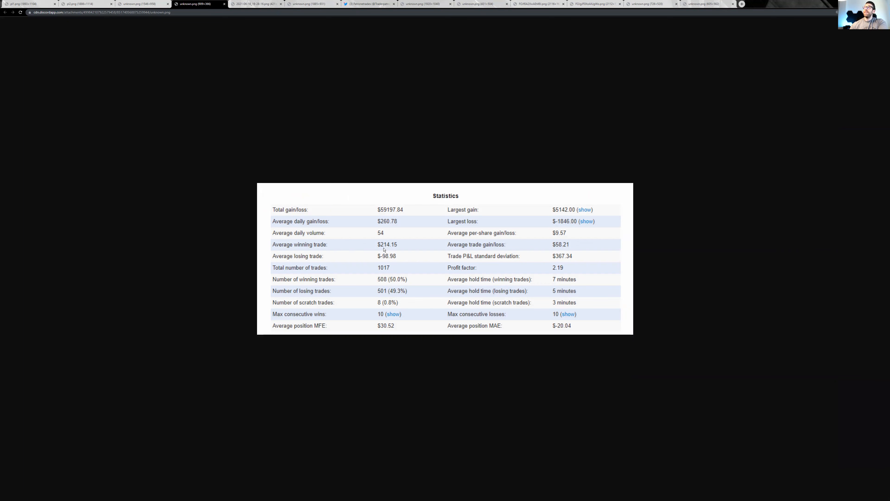
mouse_move(387, 249)
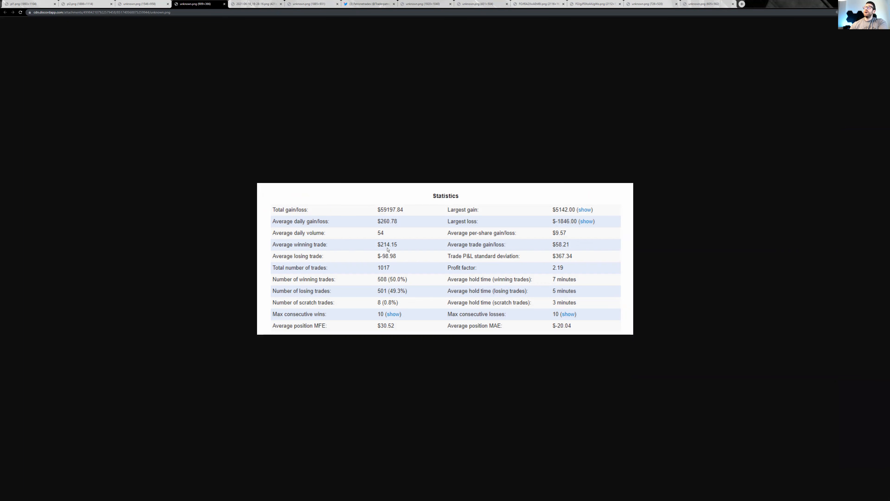
left_click(254, 4)
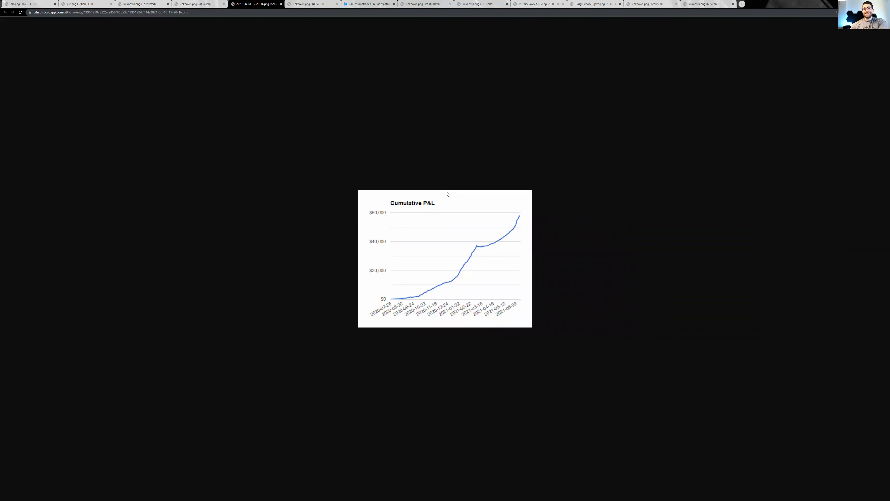
mouse_move(418, 312)
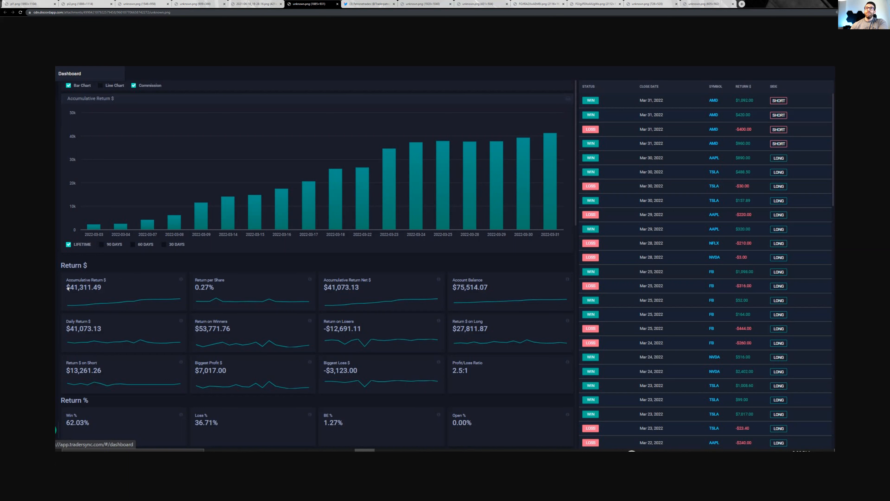
mouse_move(324, 93)
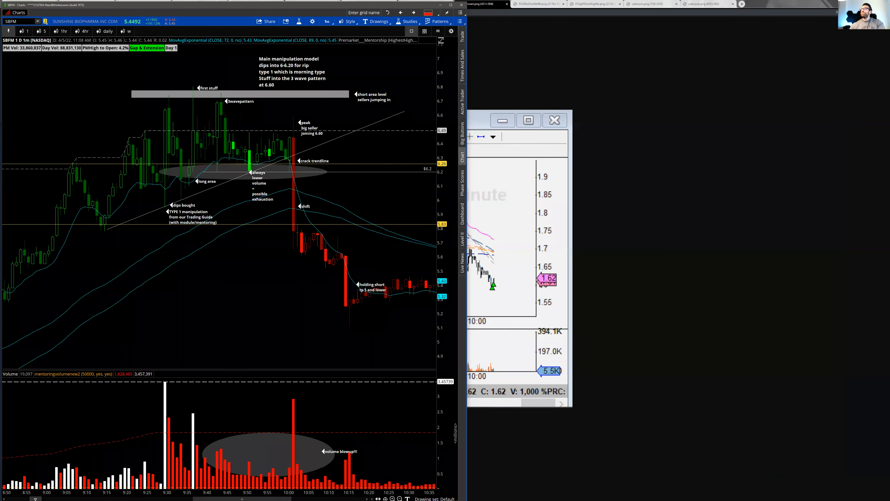
- Load GFAI on a 3Y 1D chart showing red spike arrows and the $2.16, $1.78, $1.58 levels
left_click(554, 119)
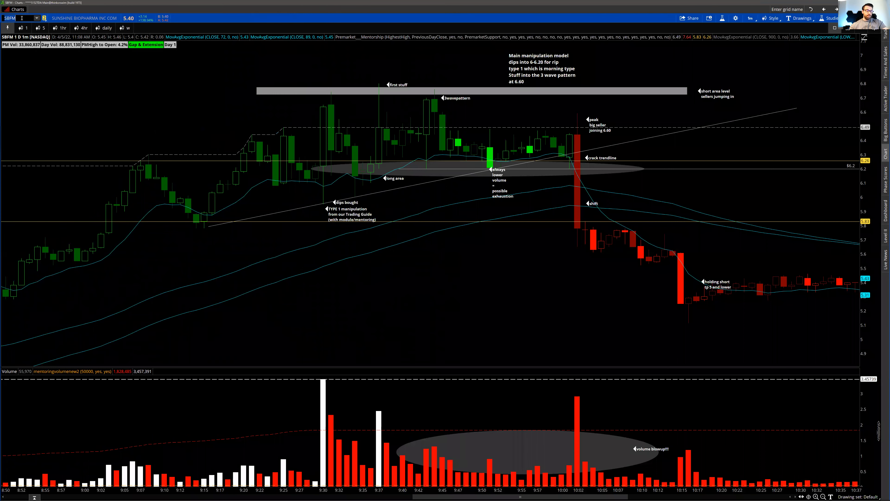
type("GFAI")
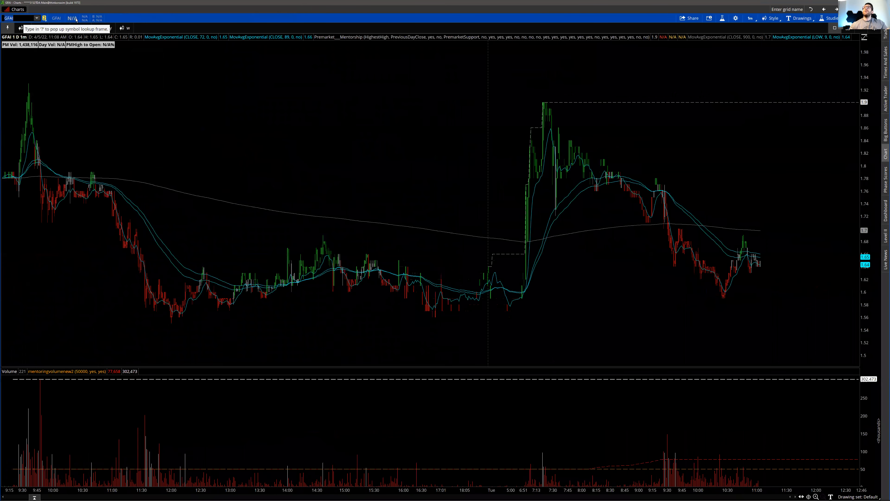
left_click(106, 28)
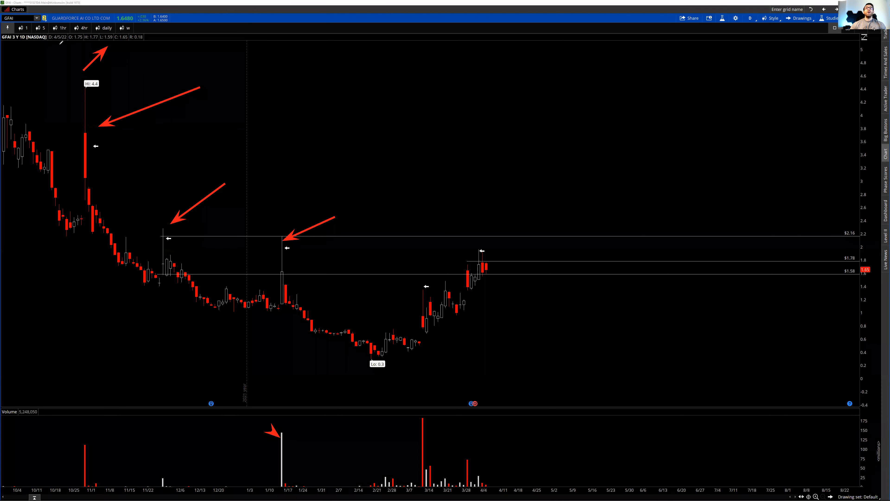
left_click(18, 18)
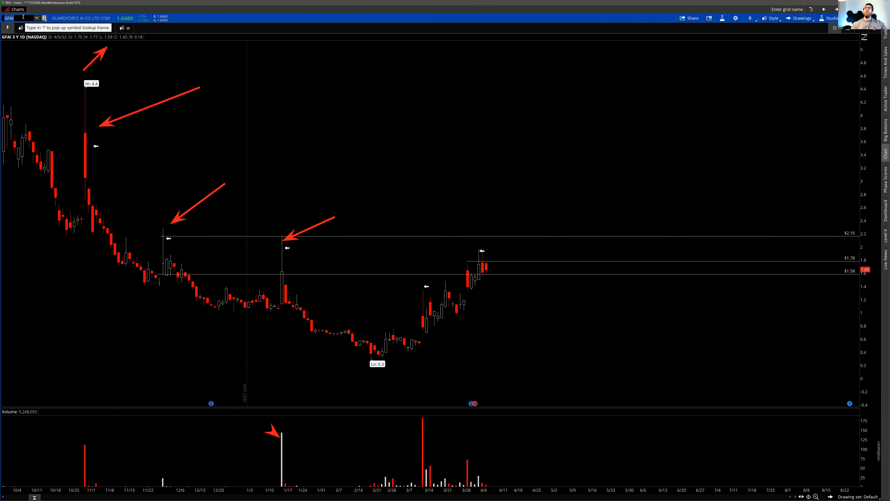
- Load CANF on the 3Y 1D chart with red arrows flagging its past price spikes
type("CANF")
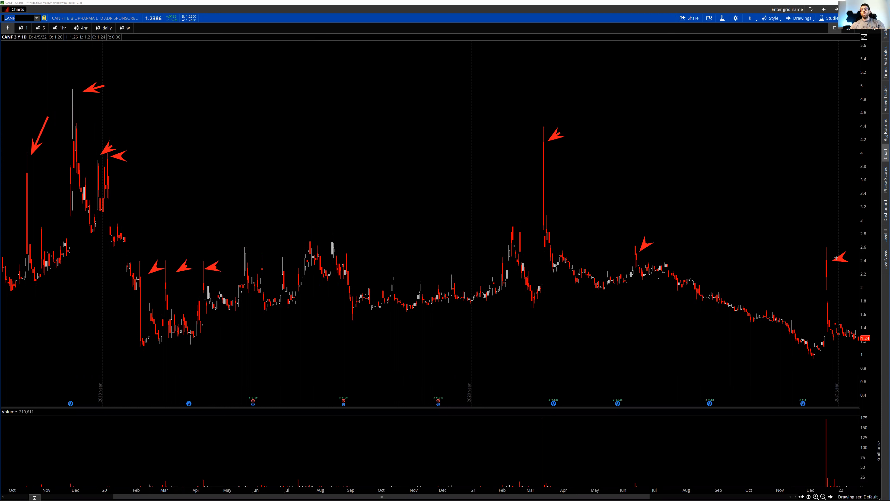
mouse_move(687, 299)
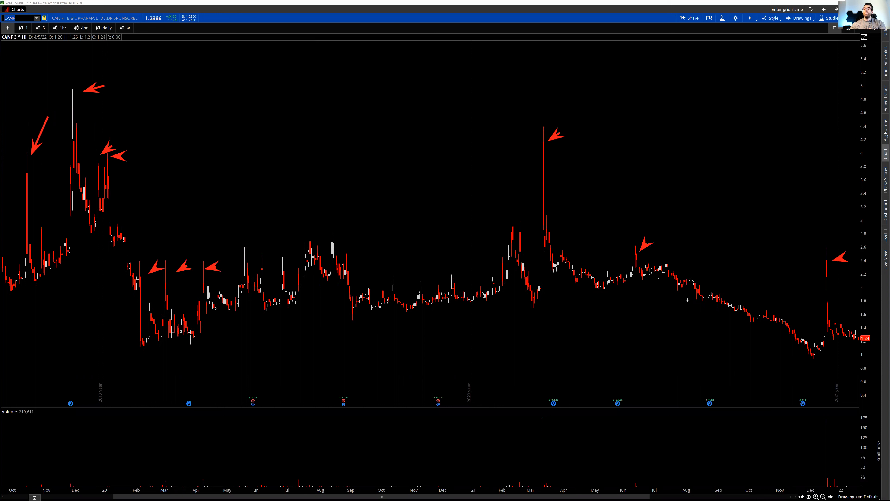
mouse_move(94, 263)
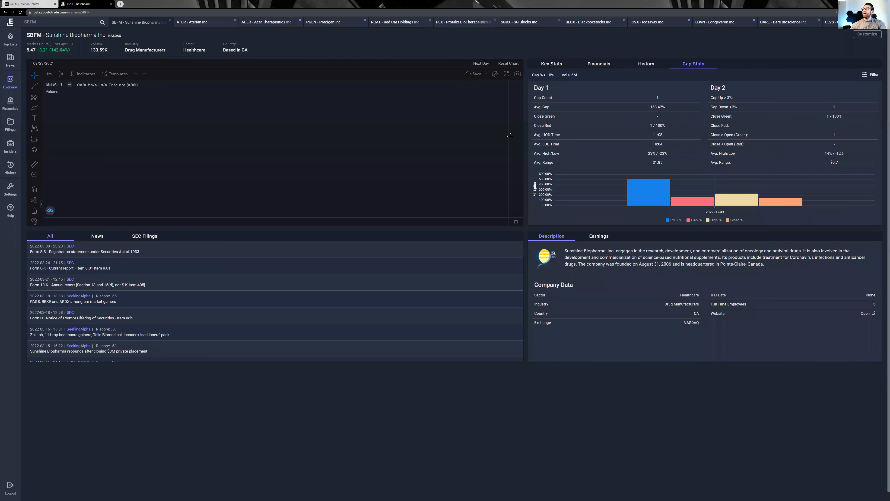
mouse_move(577, 152)
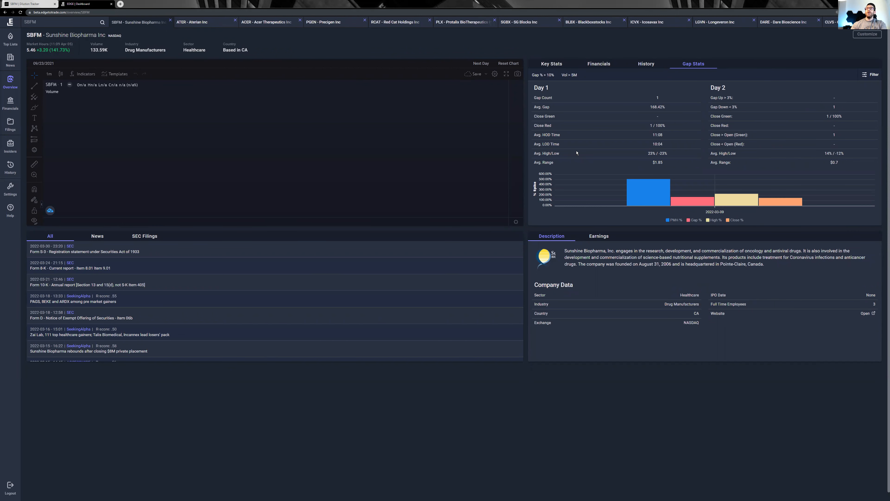
mouse_move(565, 145)
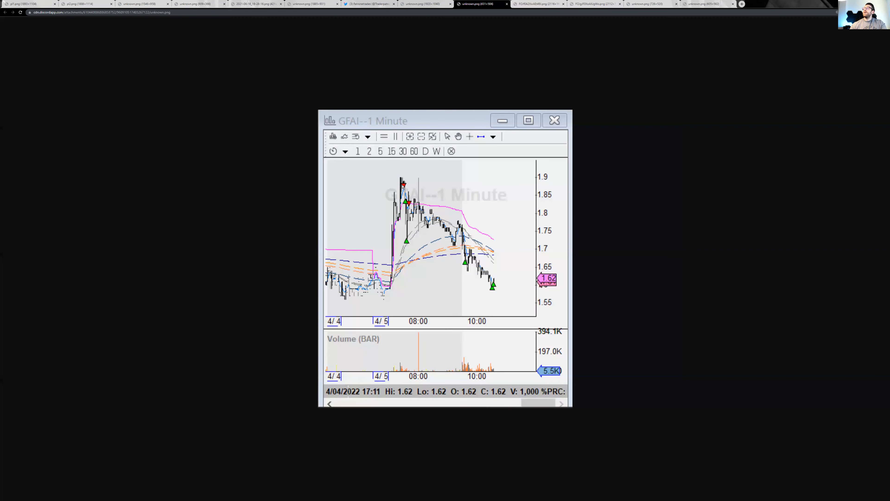
mouse_move(439, 232)
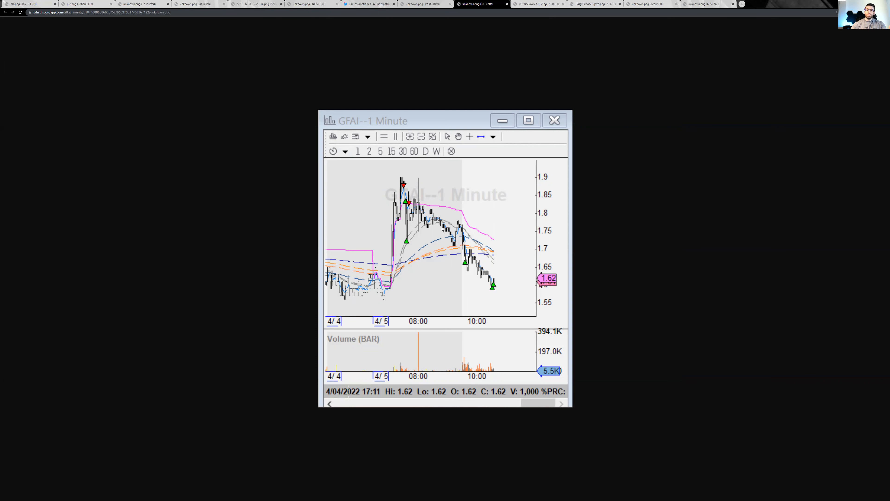
mouse_move(443, 230)
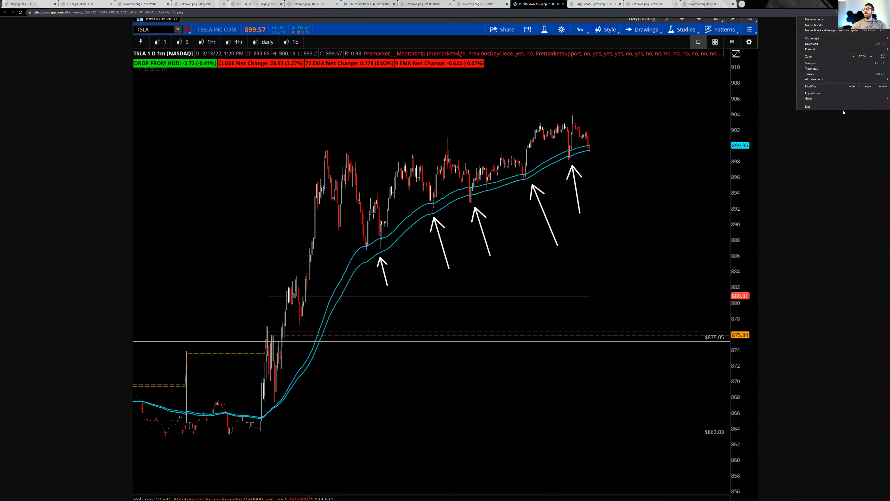
- Dismiss the Chrome menu and mark the pullback area on the one-minute chart image
left_click(738, 180)
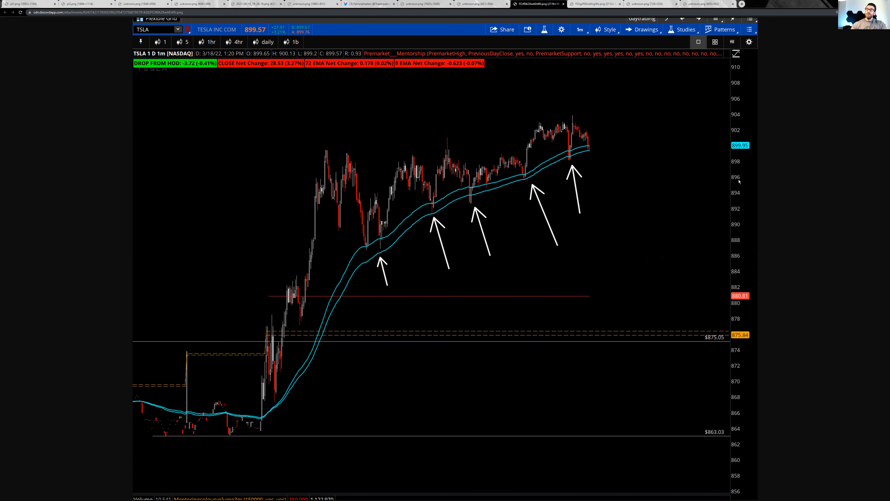
mouse_move(681, 195)
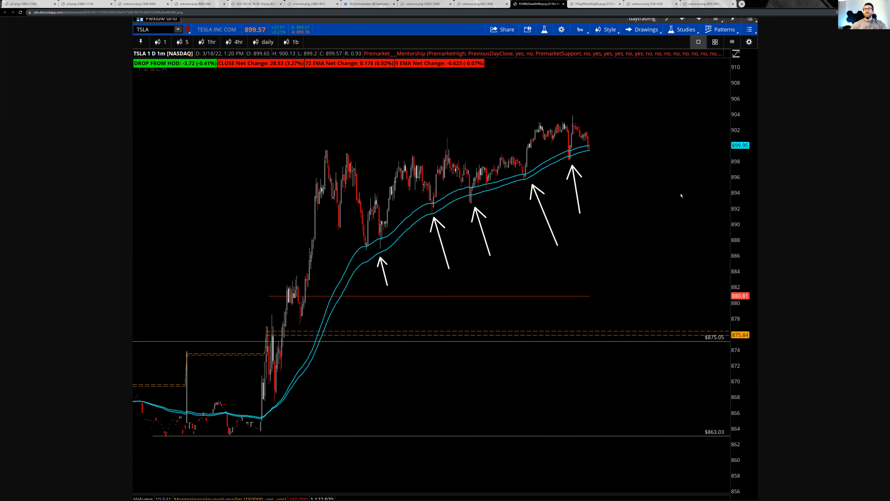
mouse_move(369, 250)
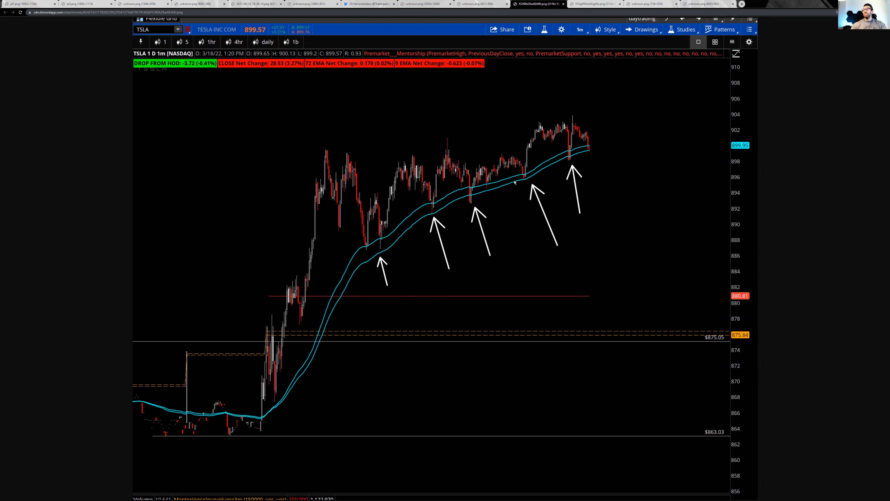
mouse_move(544, 183)
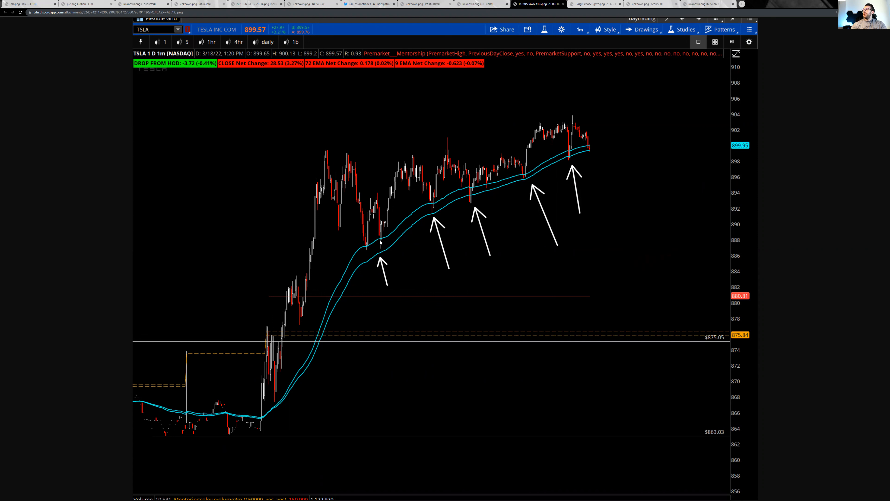
mouse_move(434, 208)
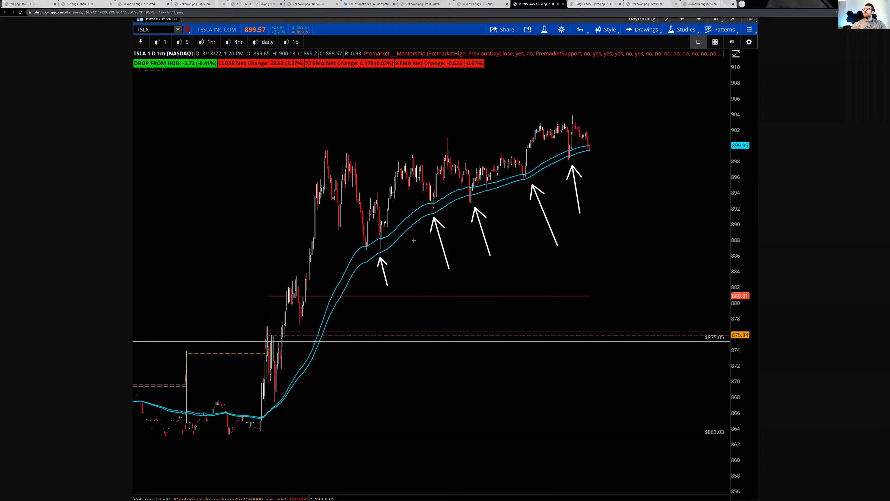
left_click_drag(341, 143, 414, 241)
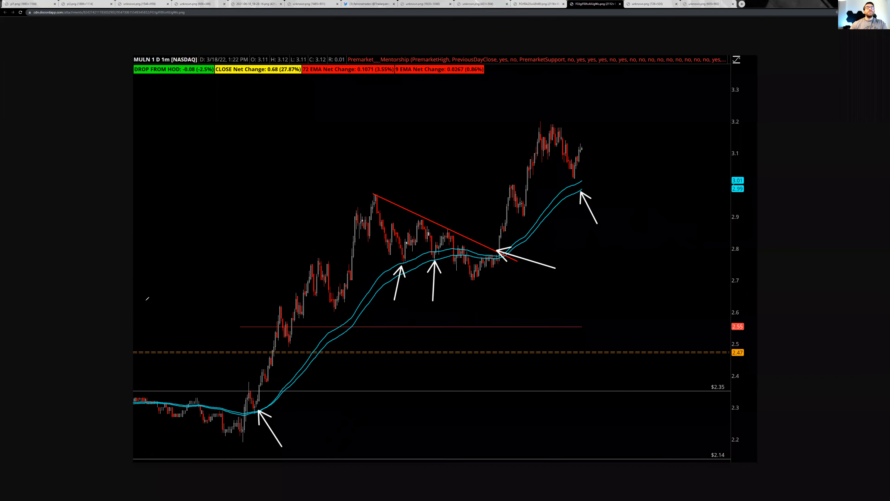
- Sketch a red cup shape on the MULN chart and mark its breakout and pullback points
left_click_drag(173, 263, 270, 252)
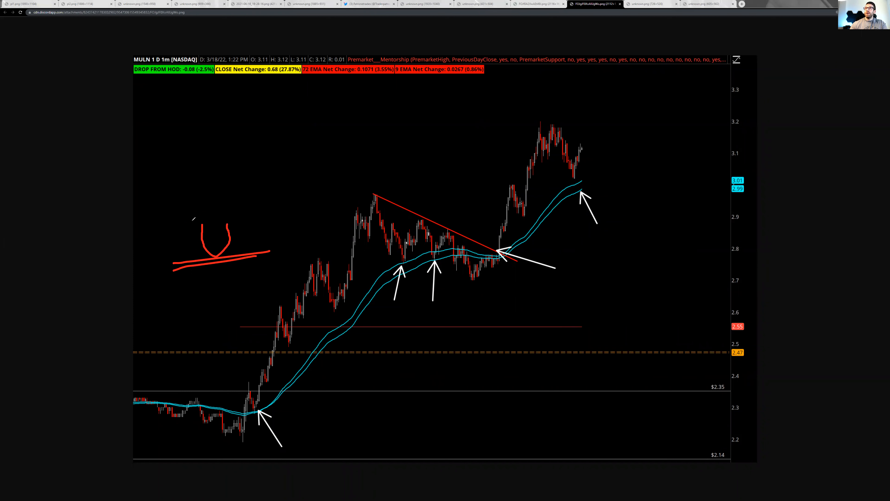
left_click_drag(233, 221, 249, 165)
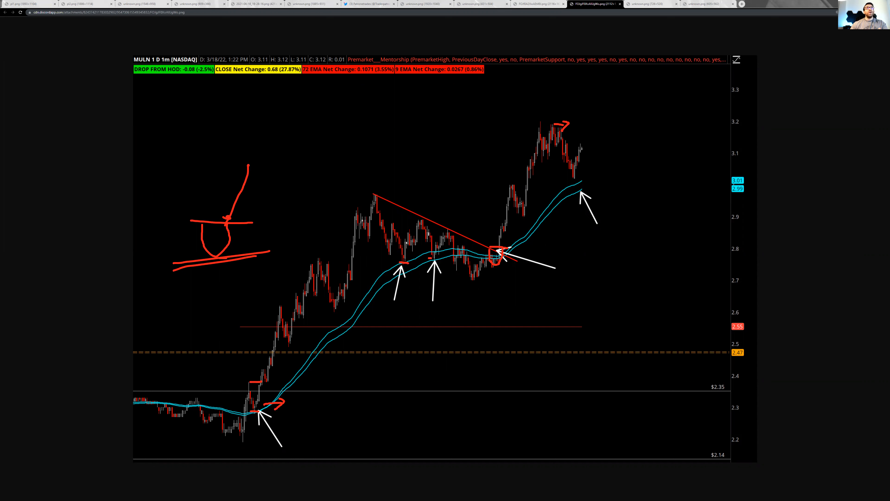
mouse_move(607, 186)
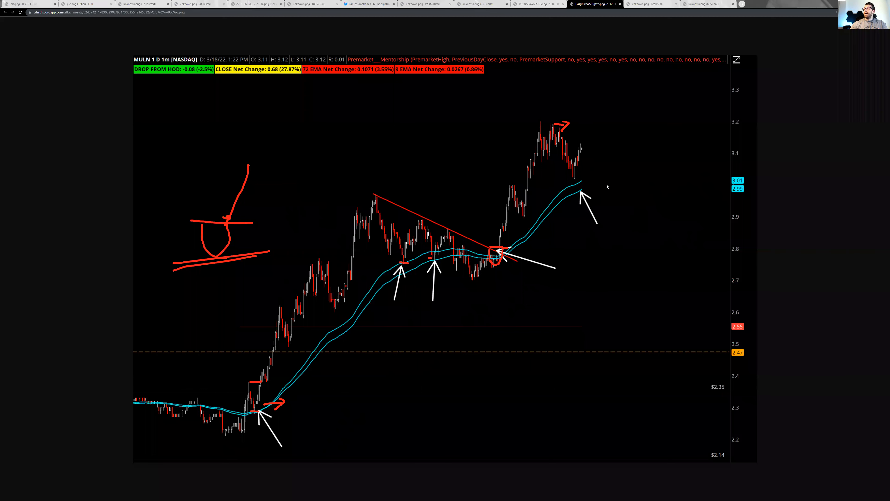
left_click(647, 4)
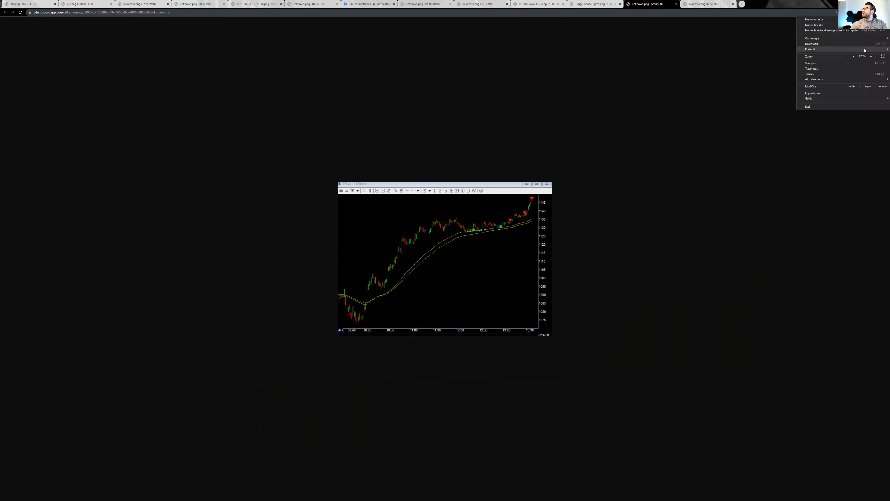
- Zoom in on the TSLA one-minute chart image and dismiss the Chrome menu
left_click(870, 56)
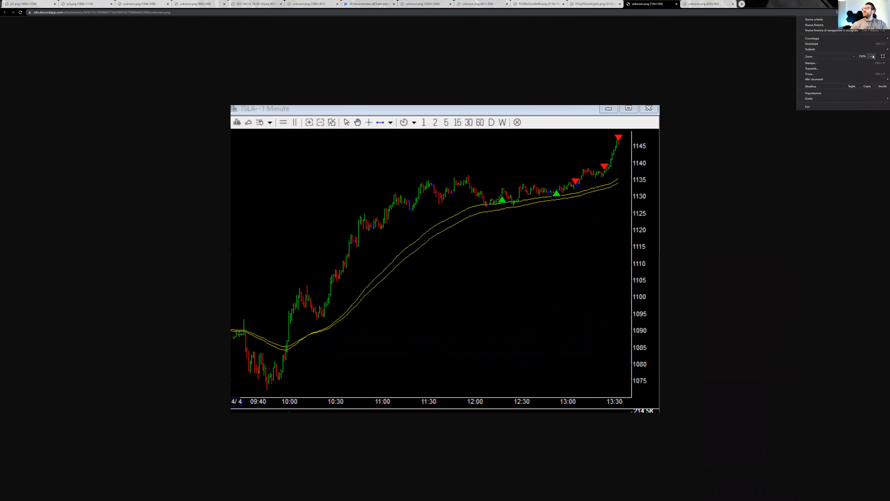
left_click(495, 290)
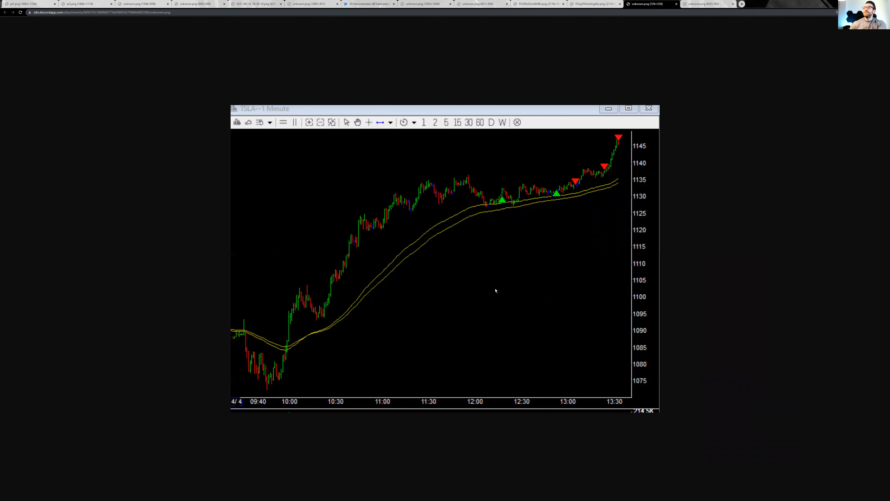
mouse_move(447, 240)
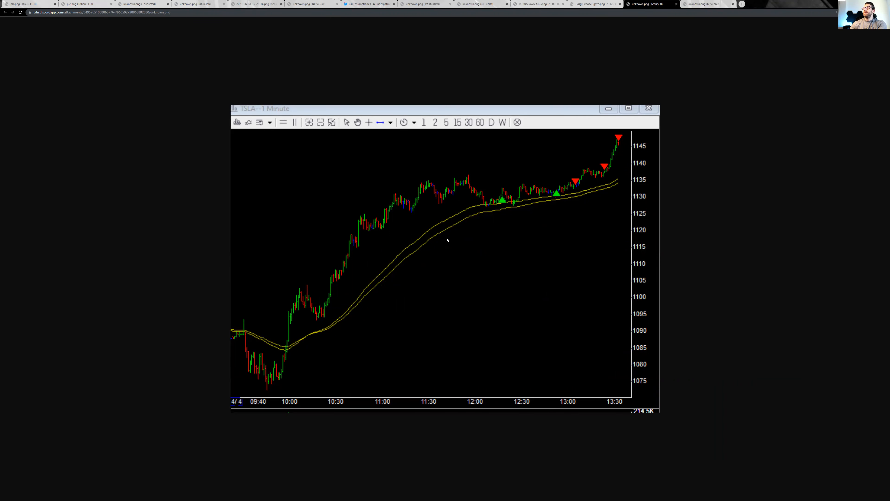
mouse_move(285, 339)
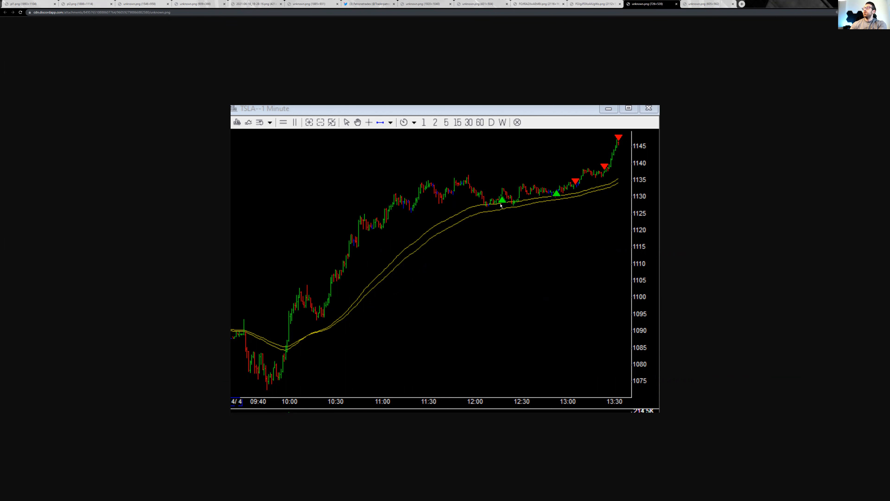
mouse_move(501, 206)
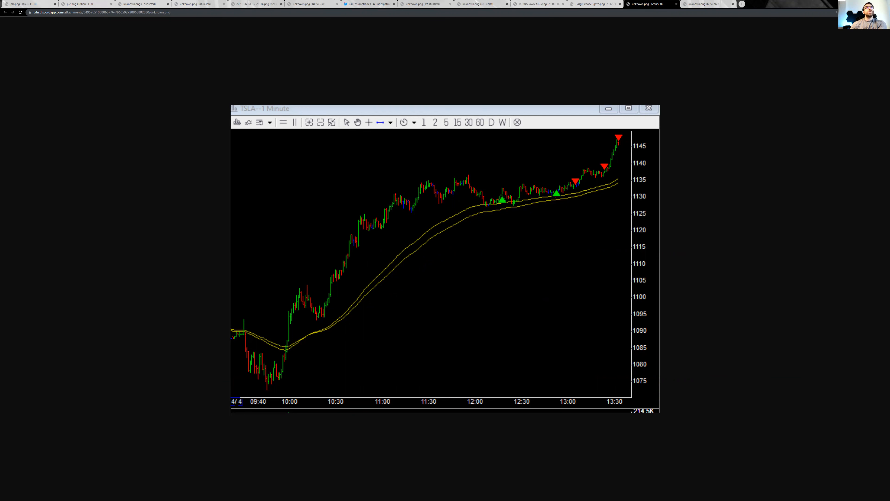
mouse_move(456, 170)
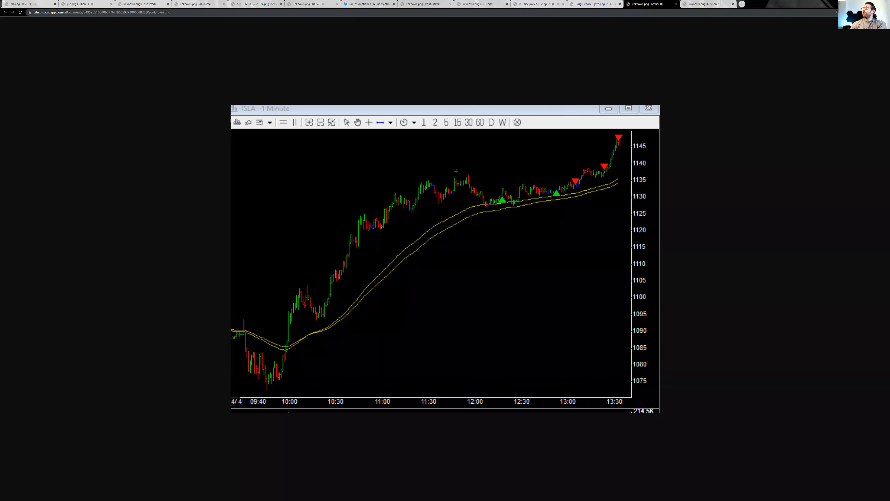
- Draw the red triangle with its inner zigzag, the high near 1145, and the chart-bottom line
left_click_drag(455, 172, 597, 194)
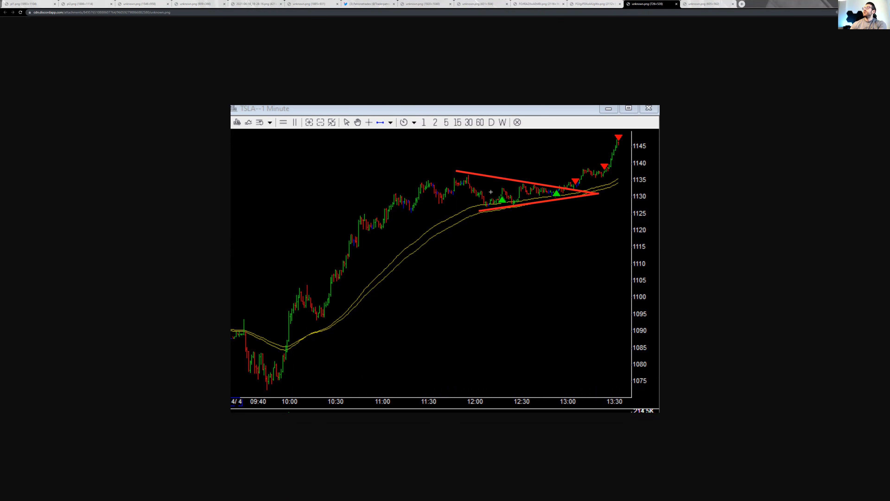
left_click_drag(456, 171, 494, 206)
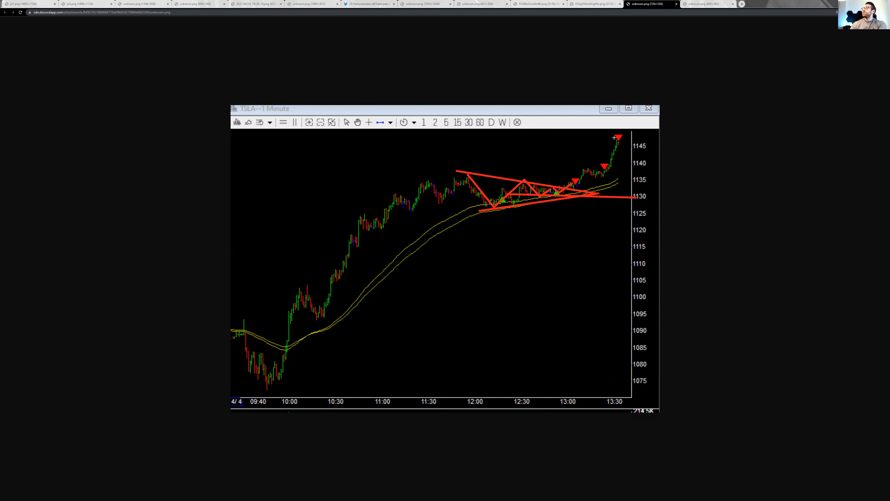
left_click_drag(613, 137, 639, 137)
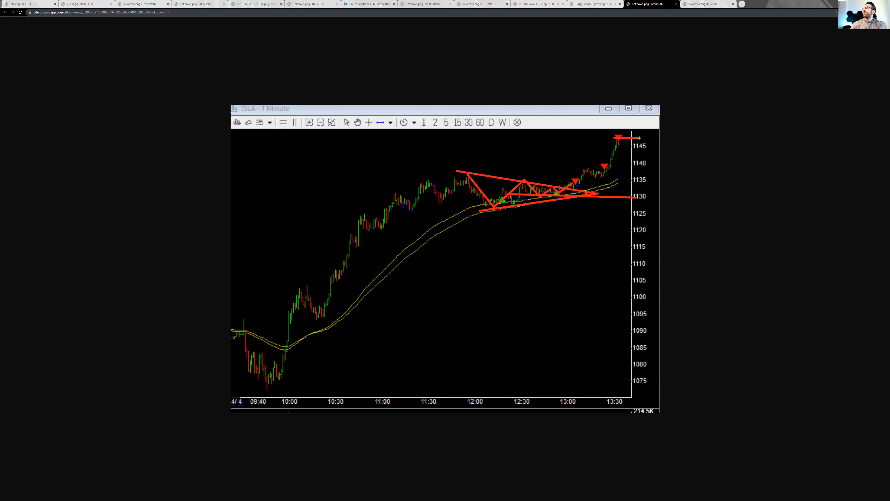
mouse_move(506, 360)
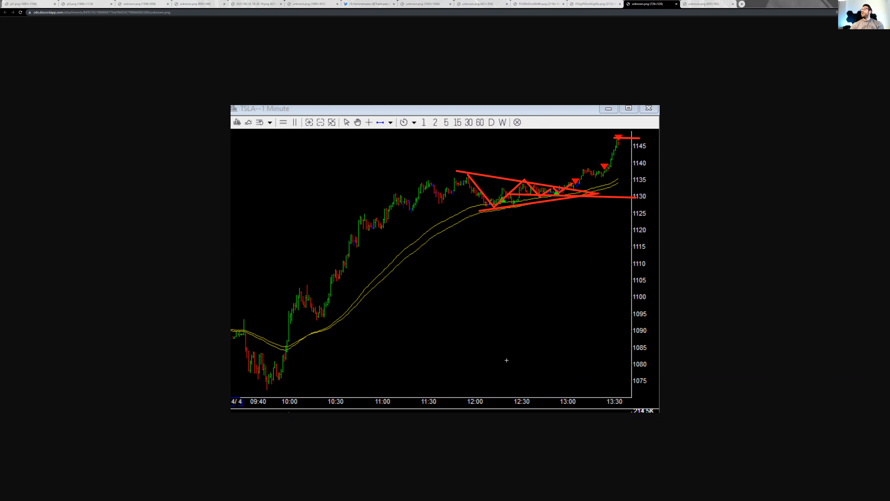
left_click_drag(457, 392, 619, 391)
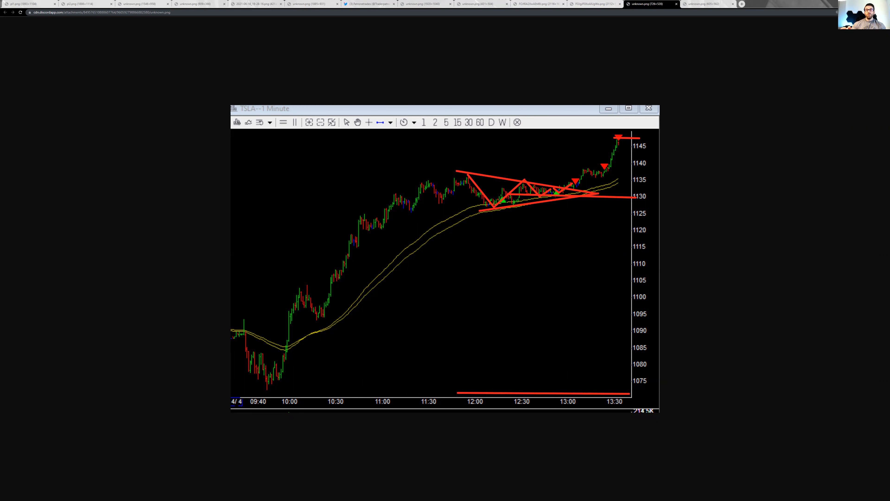
mouse_move(263, 69)
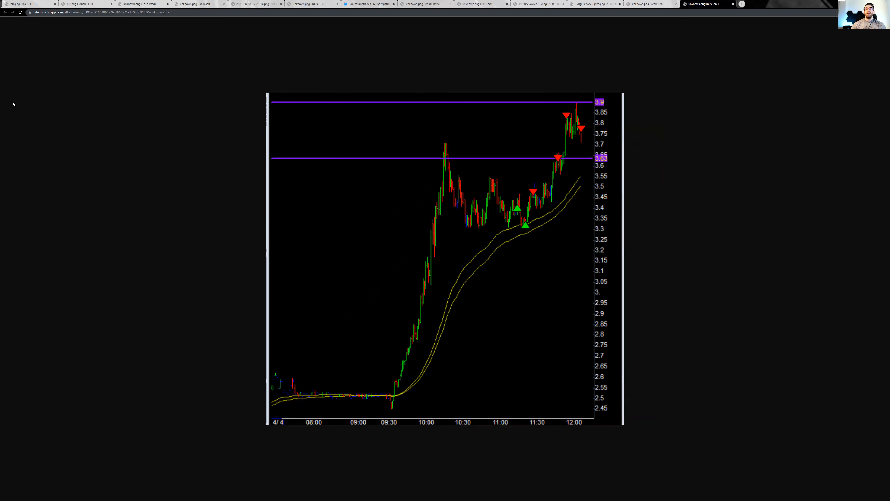
mouse_move(379, 210)
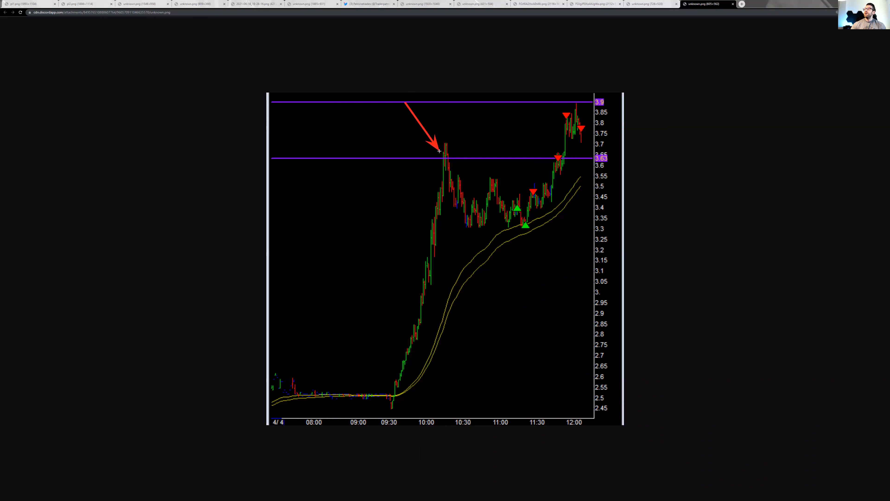
mouse_move(530, 259)
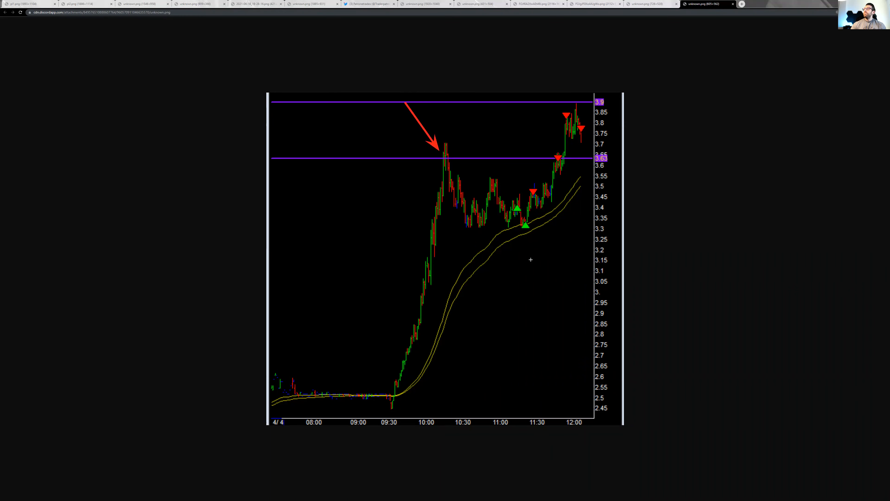